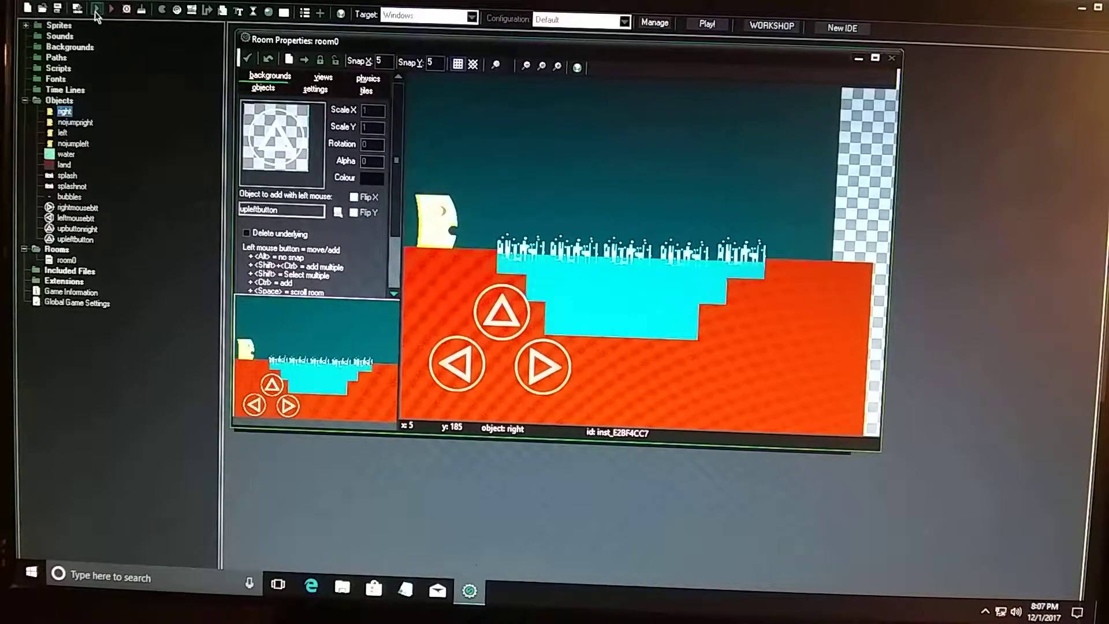
Compile and run the water platformer to test the level.
left_click(102, 9)
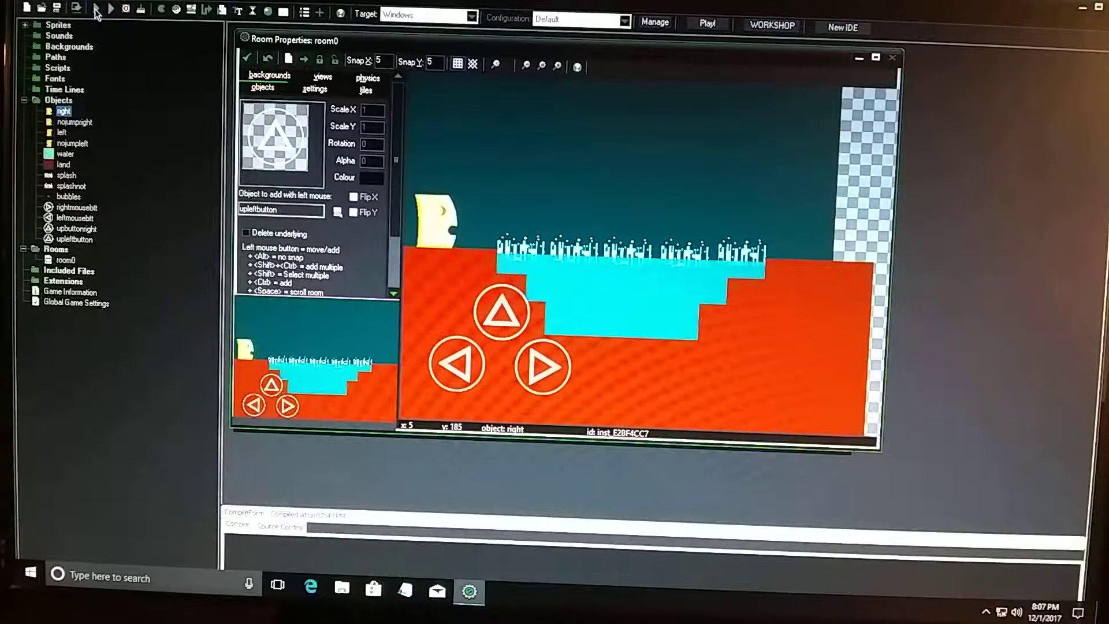
left_click(104, 9)
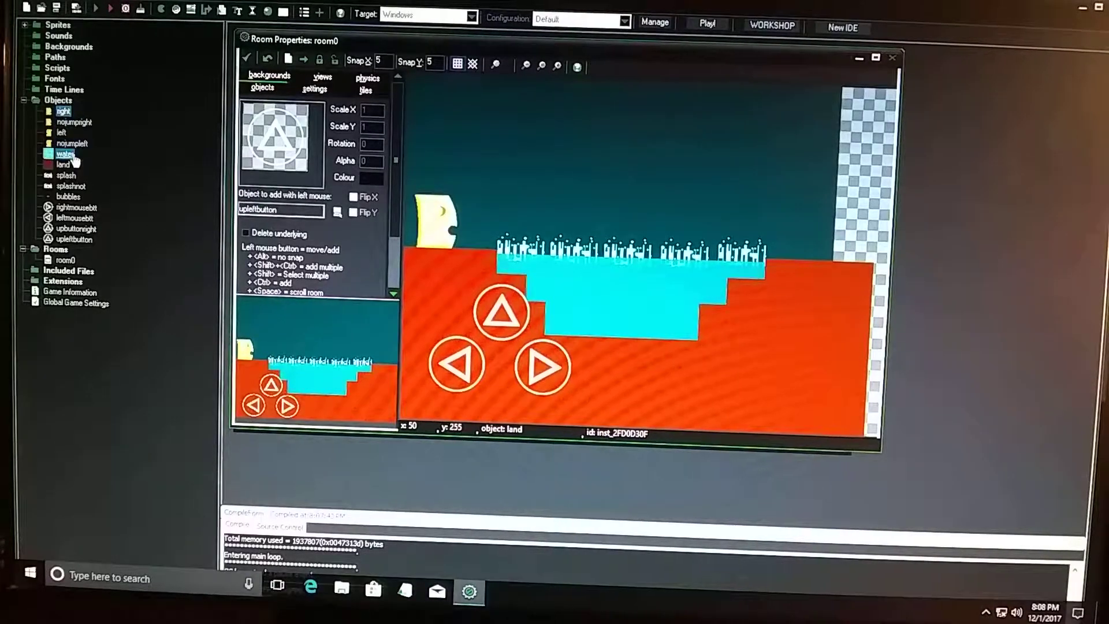
Check the water object's depth and close it, then bring up the right object's properties.
double_click(63, 154)
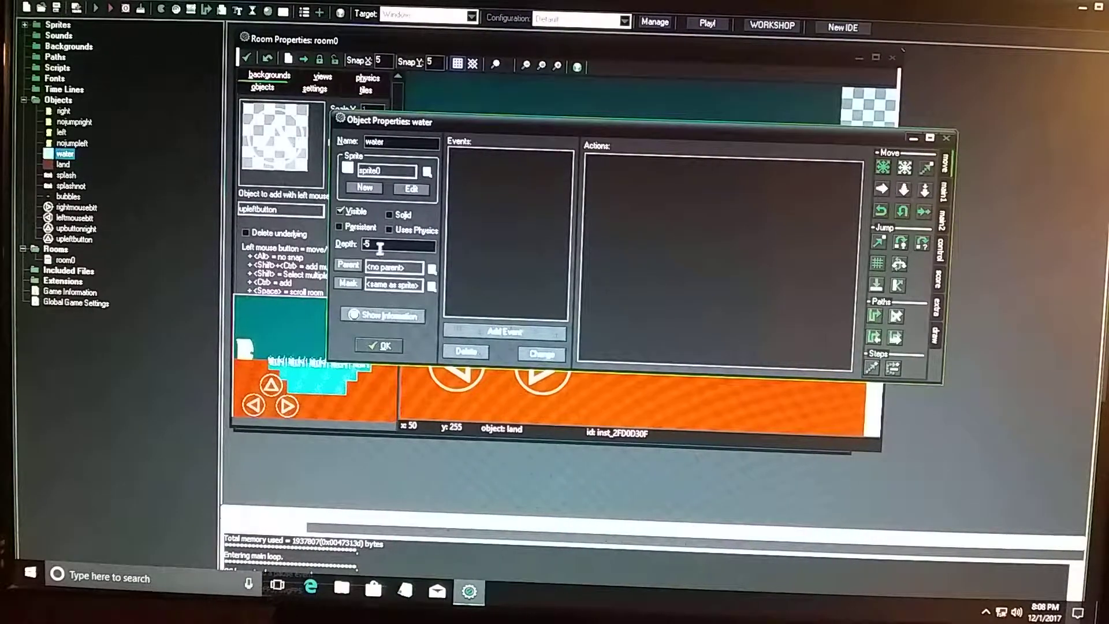
left_click(381, 347)
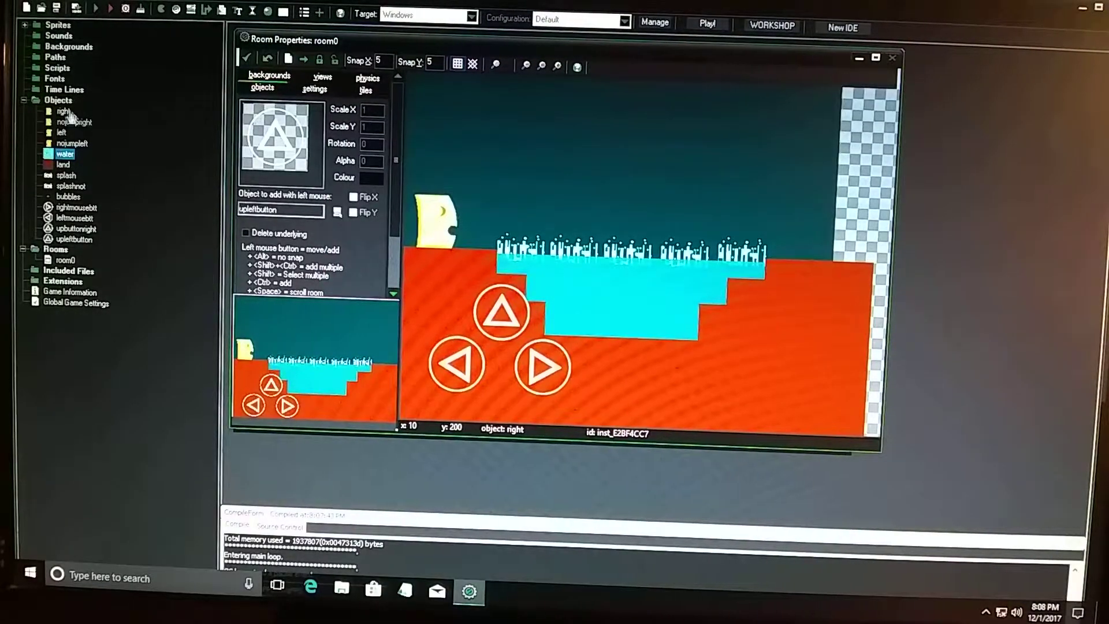
double_click(60, 111)
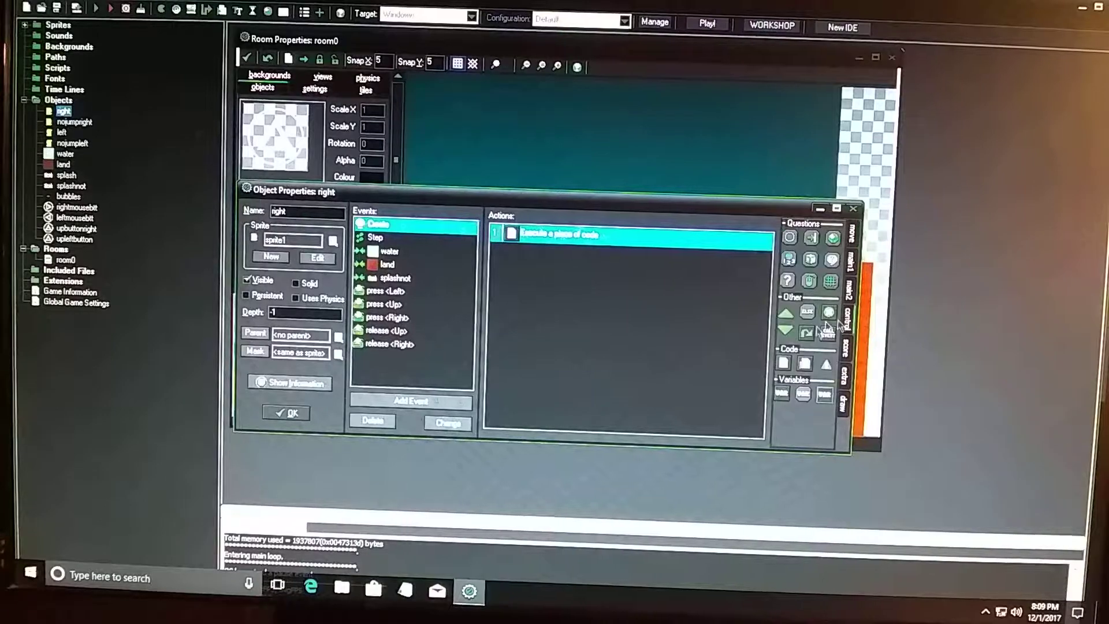
Review the right object's Create code, Step event and land collision actions.
double_click(562, 235)
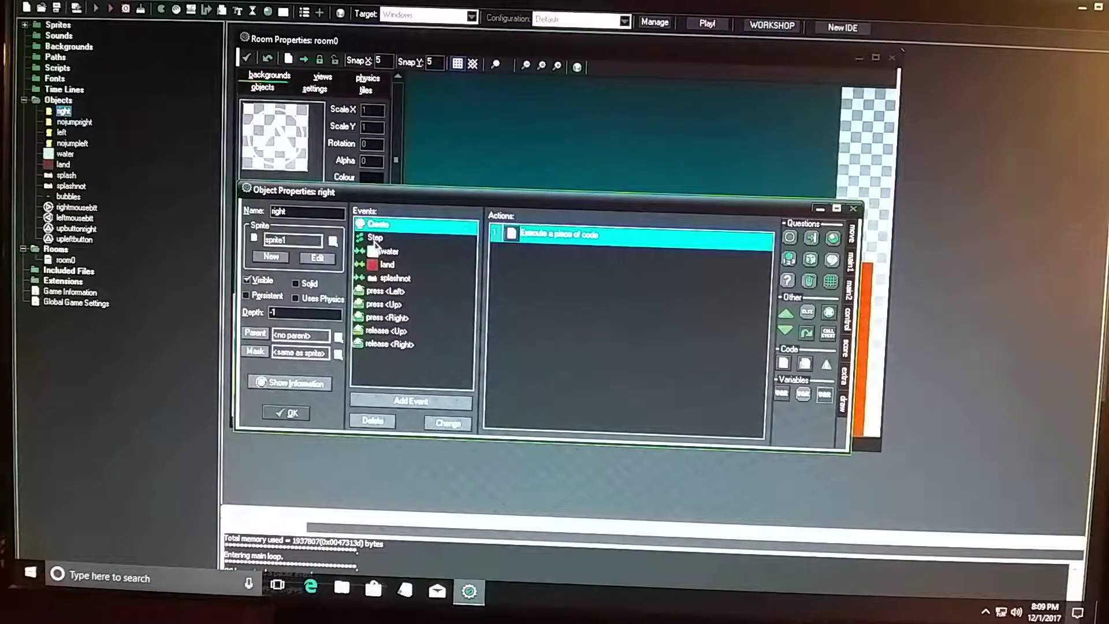
left_click(395, 252)
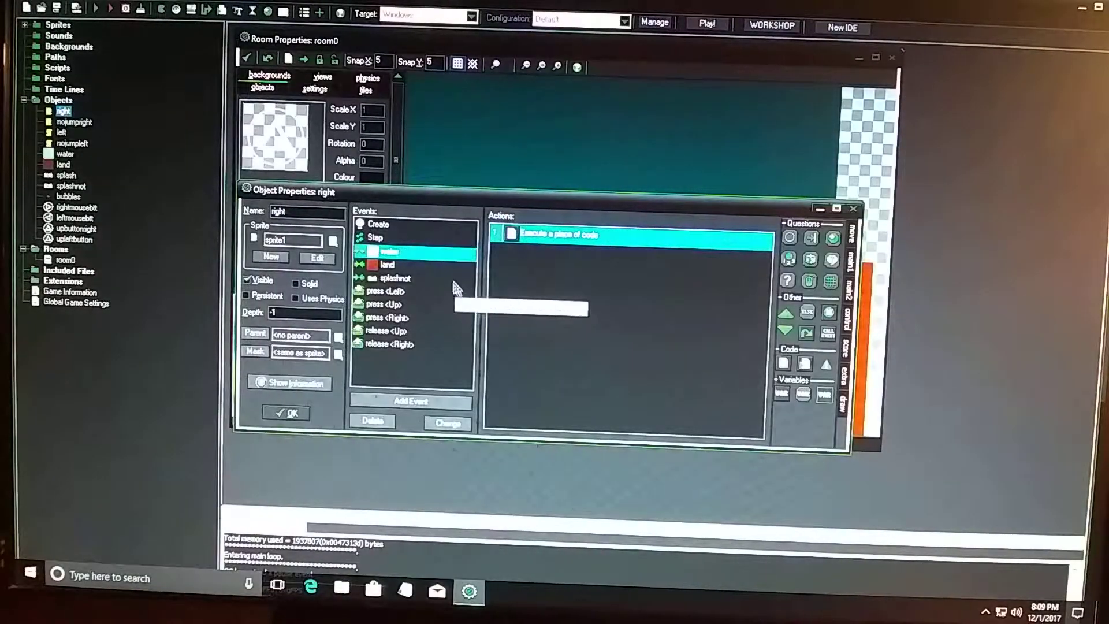
left_click(376, 238)
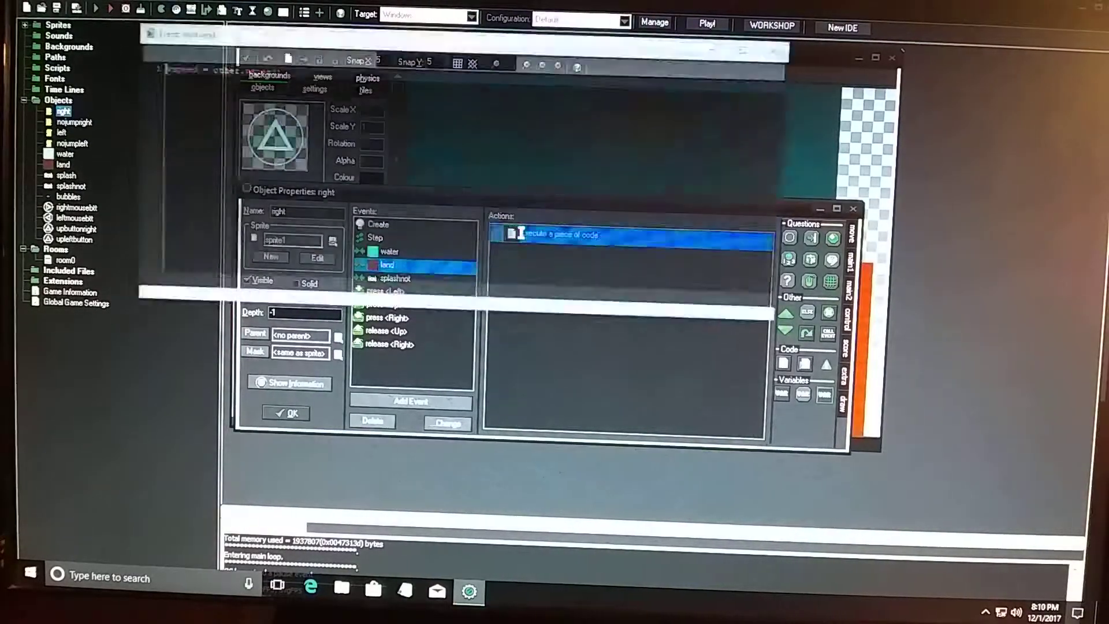
Review the land collision code and confirm the splashnot collision changes the instance into splash.
double_click(582, 235)
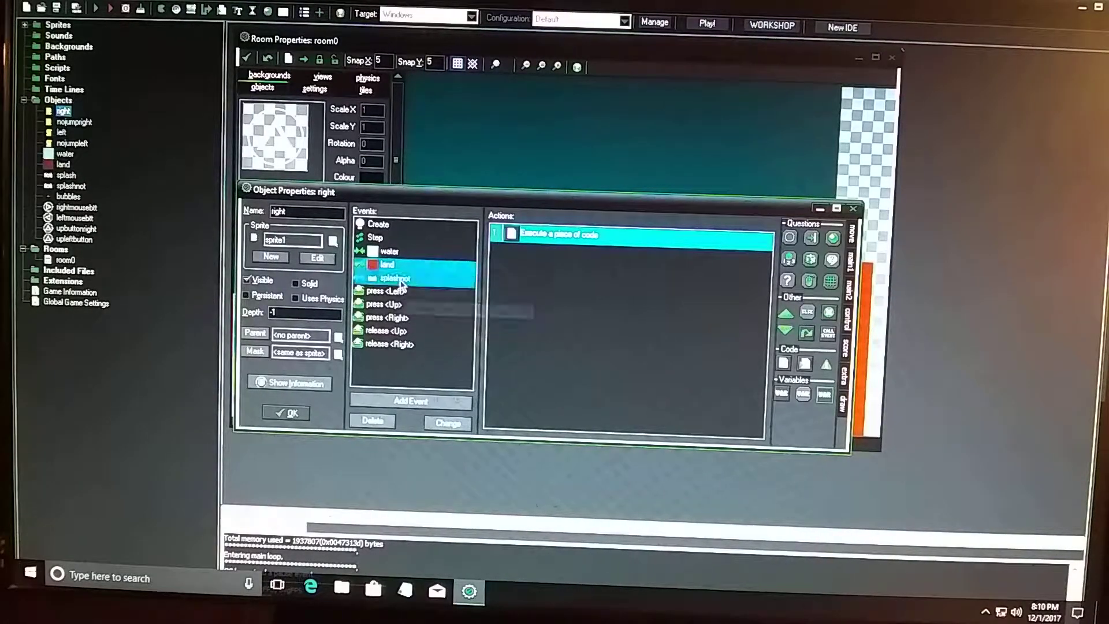
left_click(393, 278)
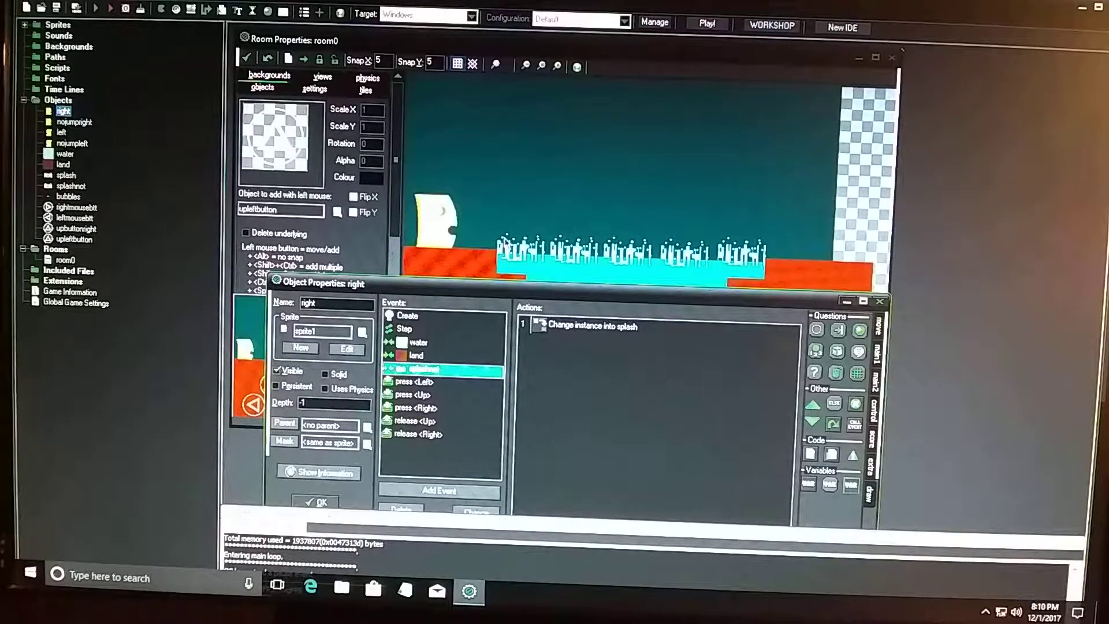
double_click(594, 327)
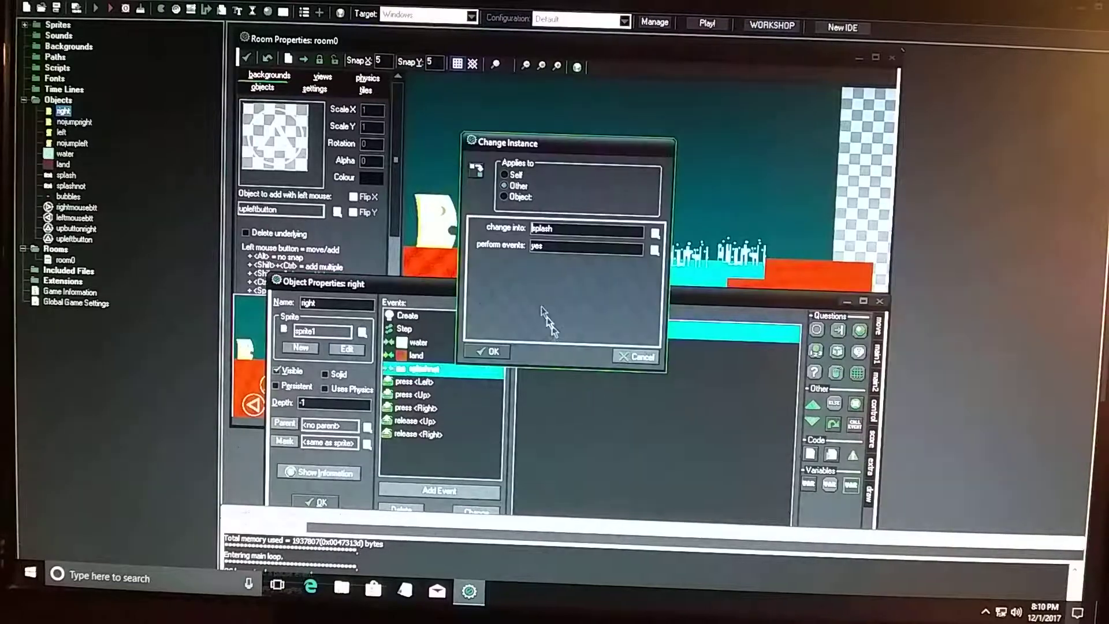
left_click(490, 351)
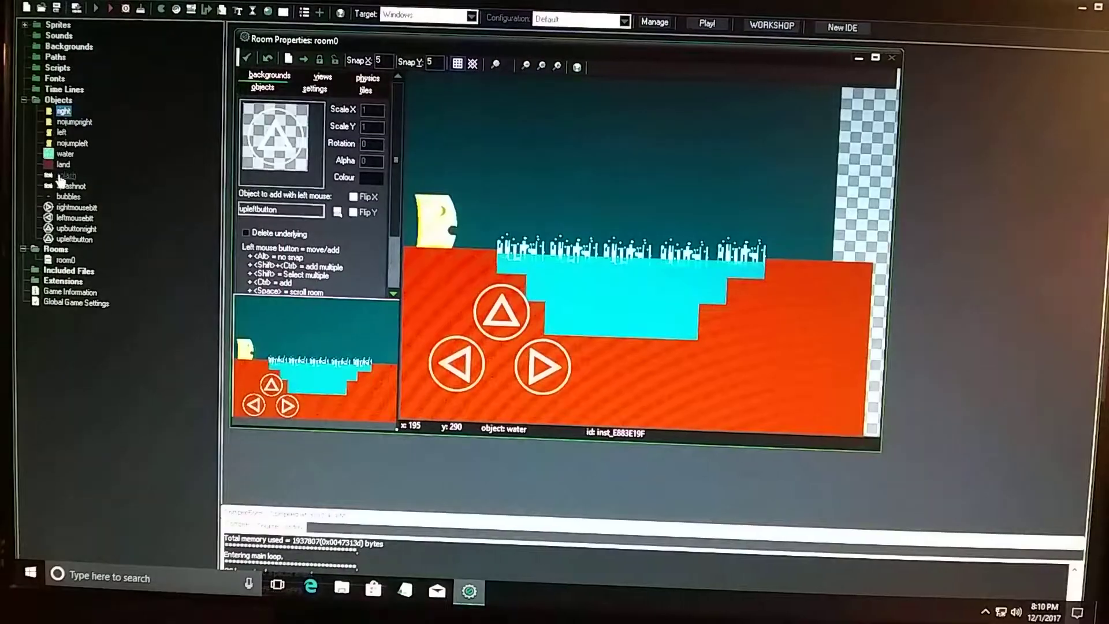
Confirm the splash object's Alarm 0 changes it back into splashnot, then close it.
double_click(60, 176)
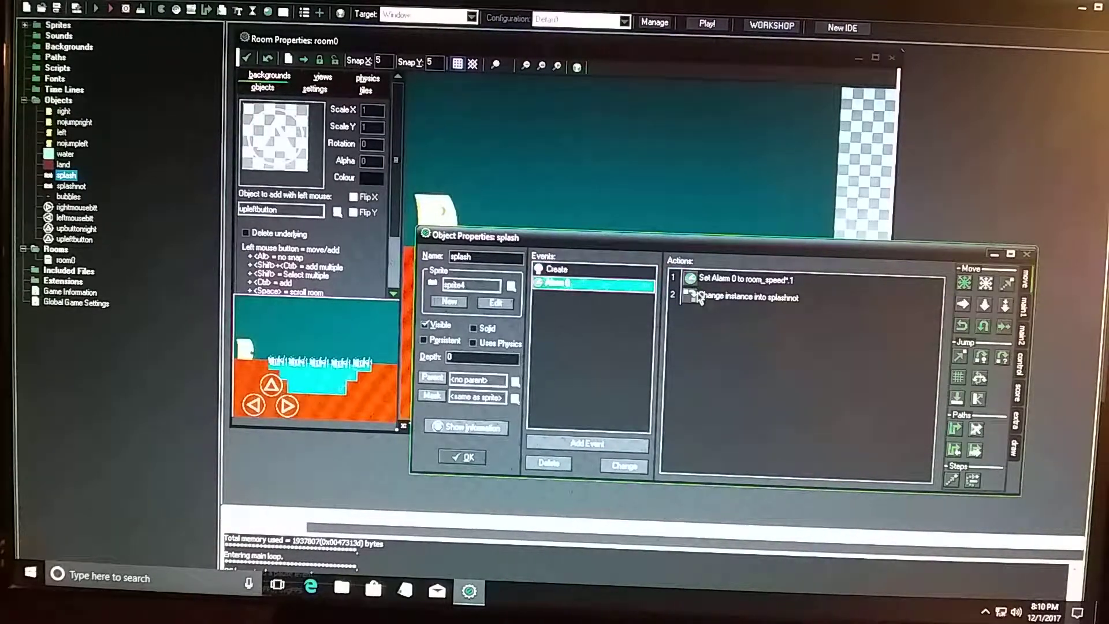
left_click(730, 298)
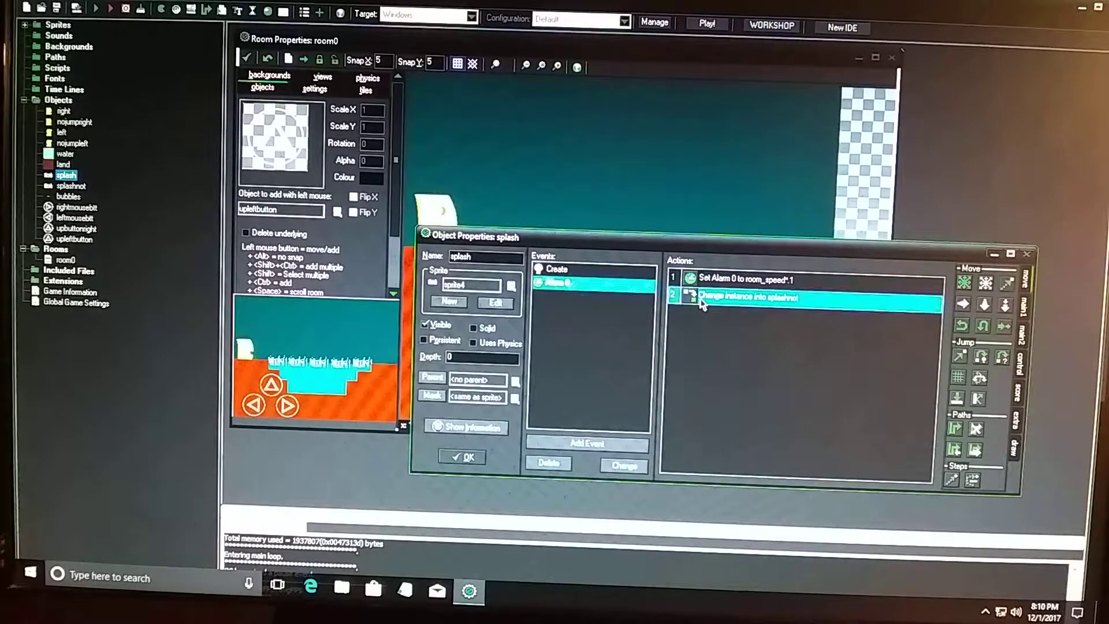
double_click(751, 297)
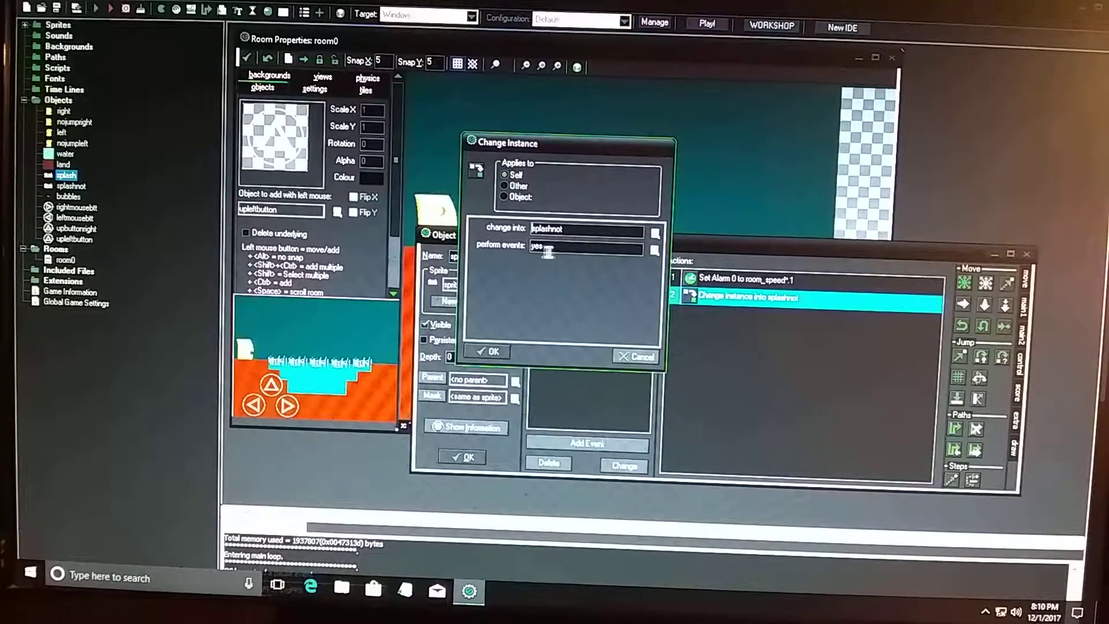
left_click(490, 351)
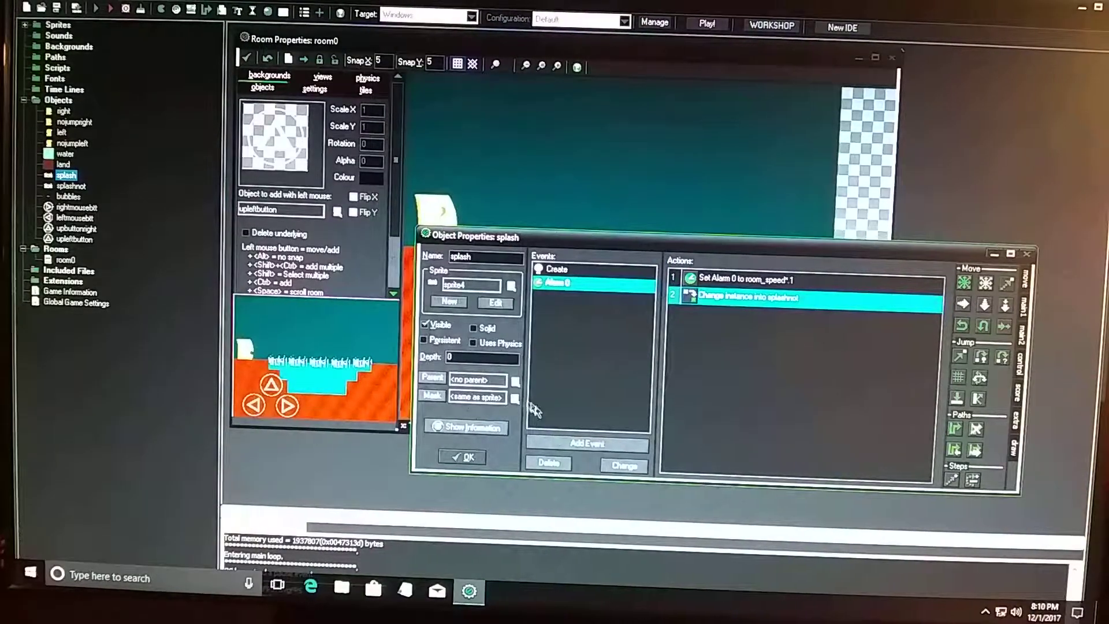
left_click(462, 458)
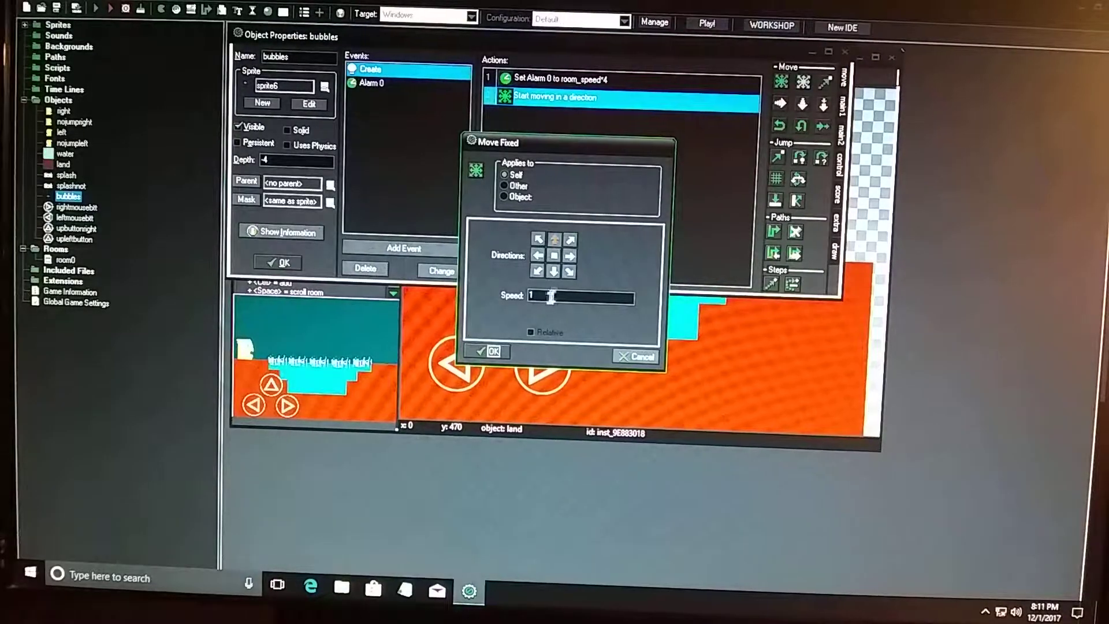
Confirm the bubbles' fixed movement at speed 1 and review the Alarm 0 jump-to-start action, then close it.
left_click(492, 351)
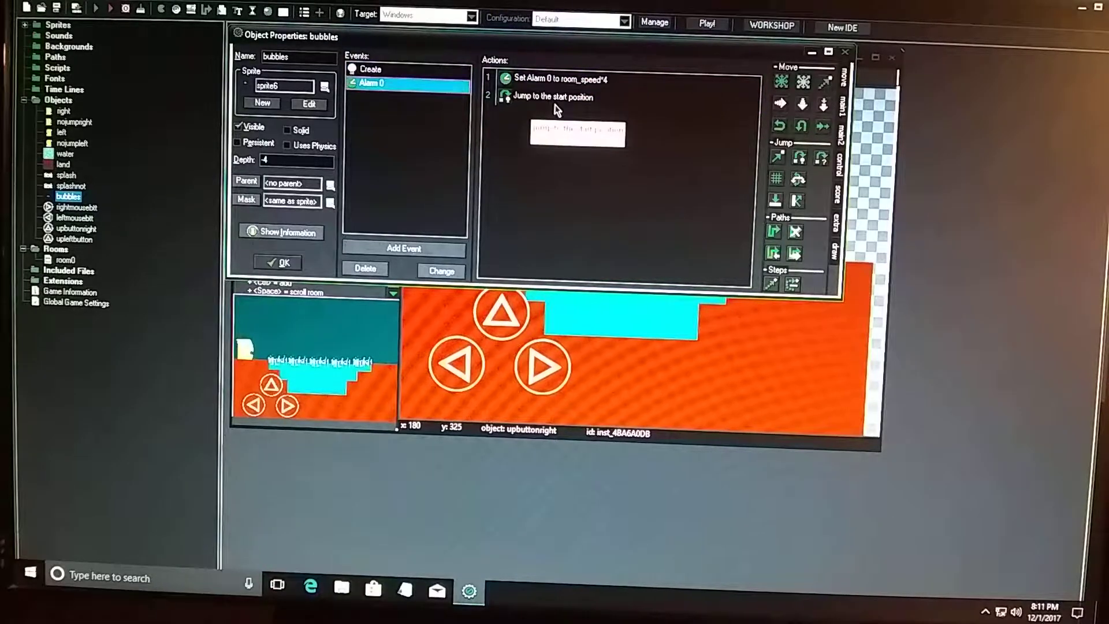
double_click(559, 97)
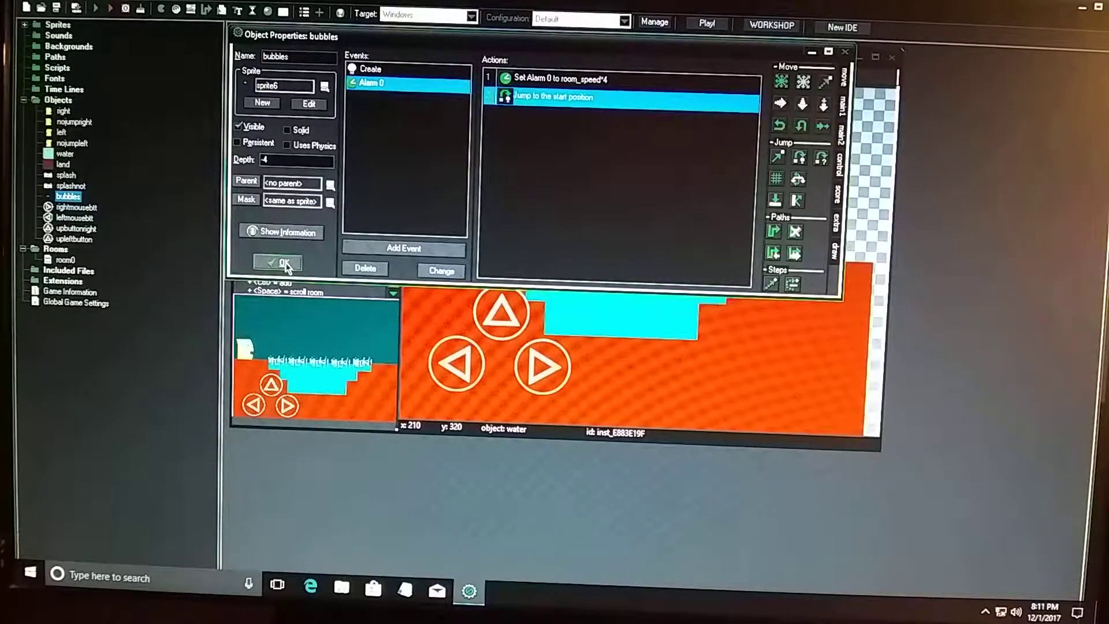
left_click(277, 262)
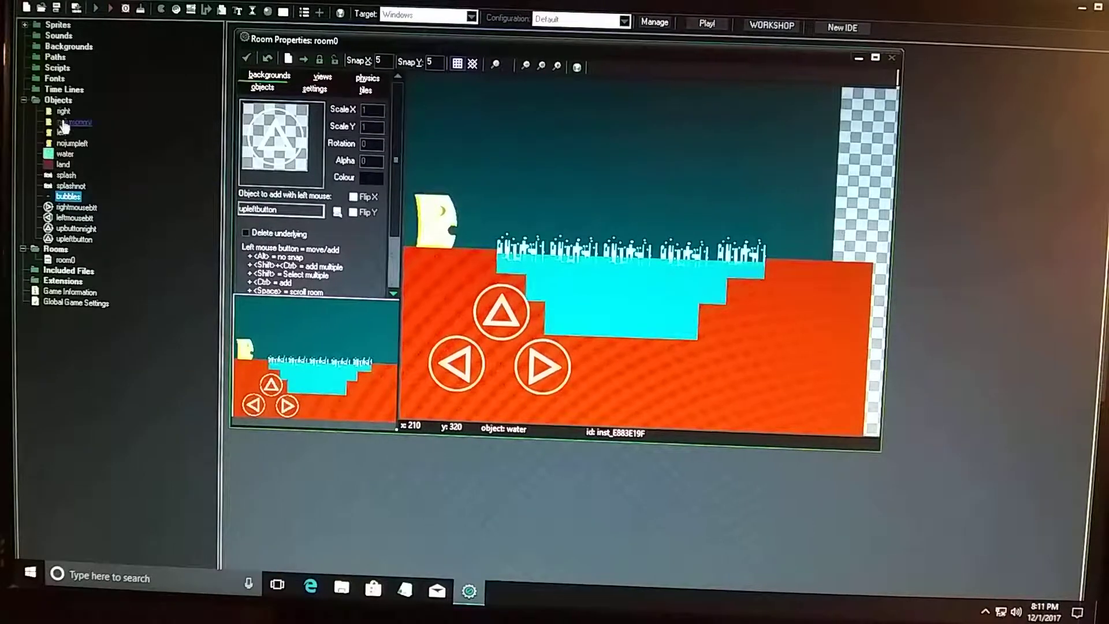
Review the right object's water, Left and Right press events and the code run when Right is pressed.
double_click(52, 111)
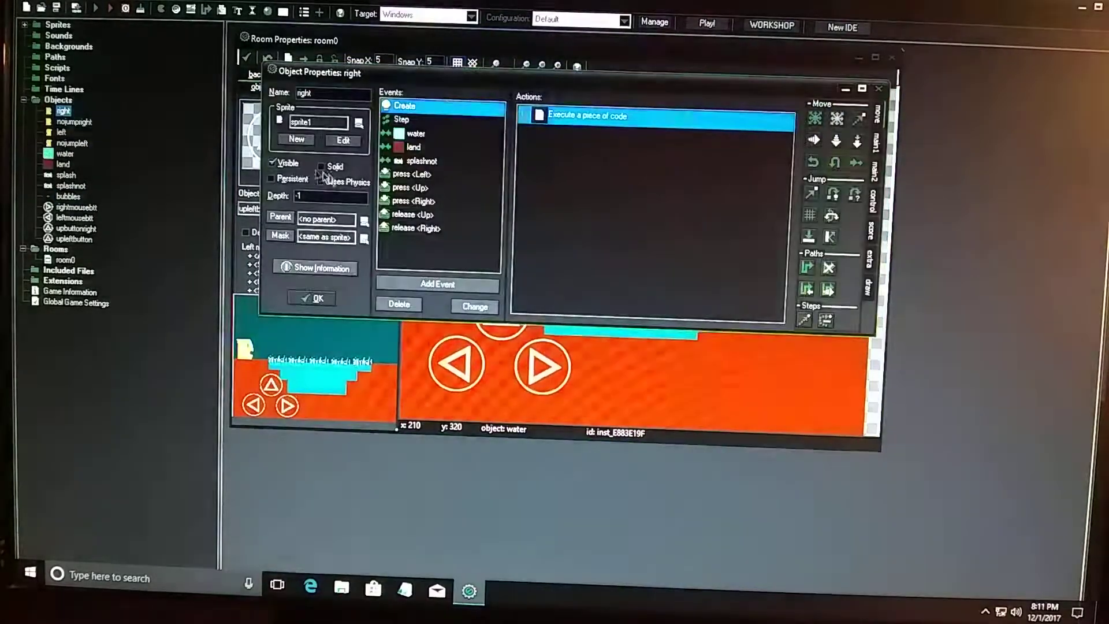
left_click(417, 134)
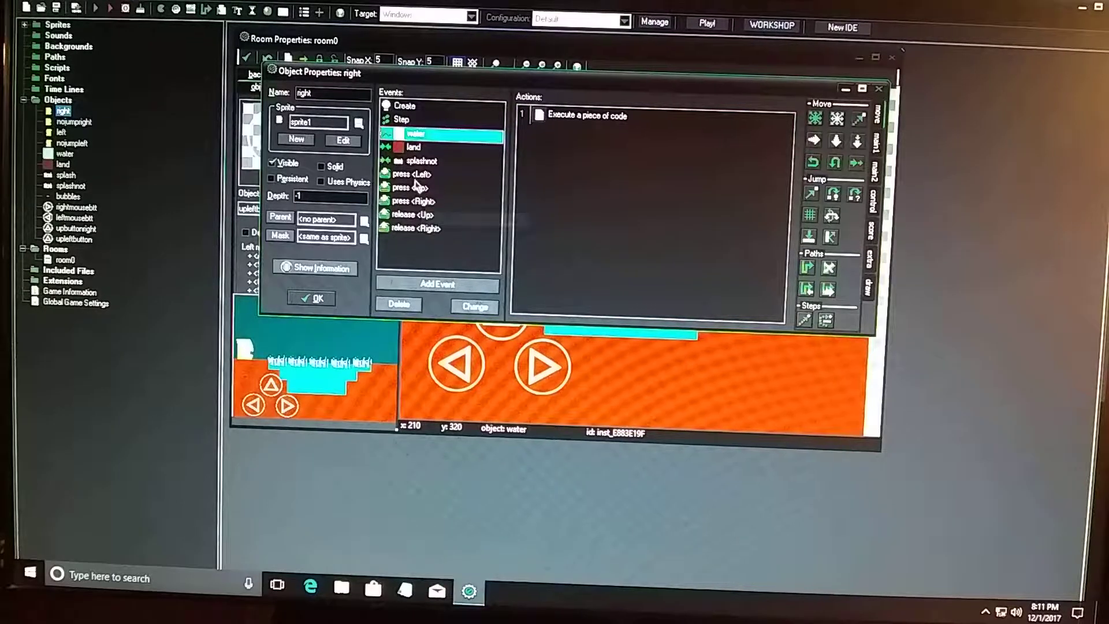
left_click(414, 173)
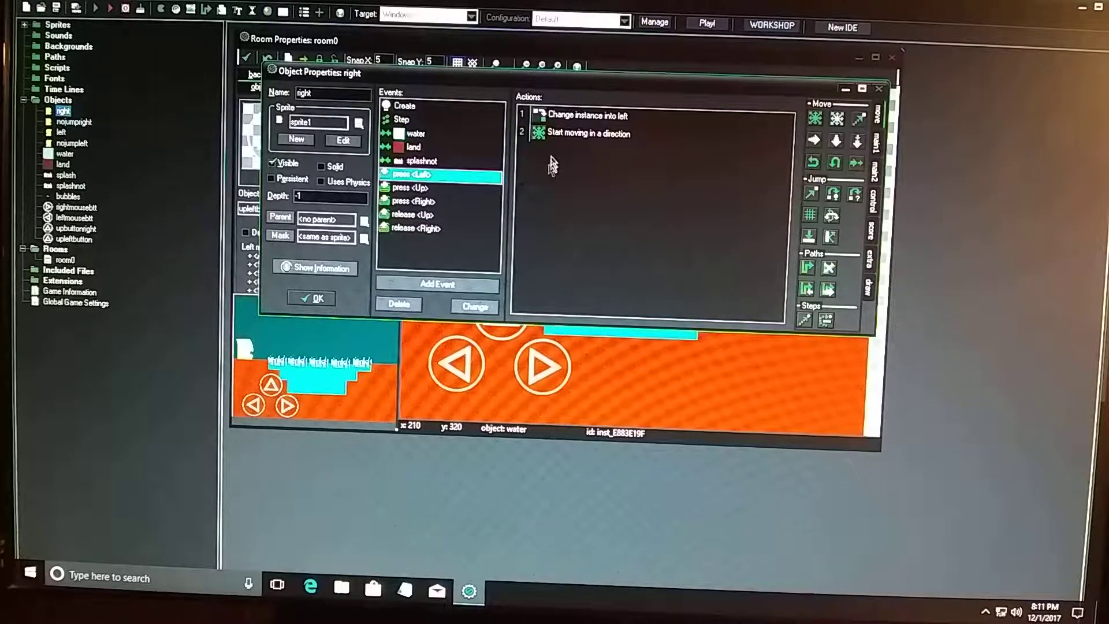
left_click(416, 201)
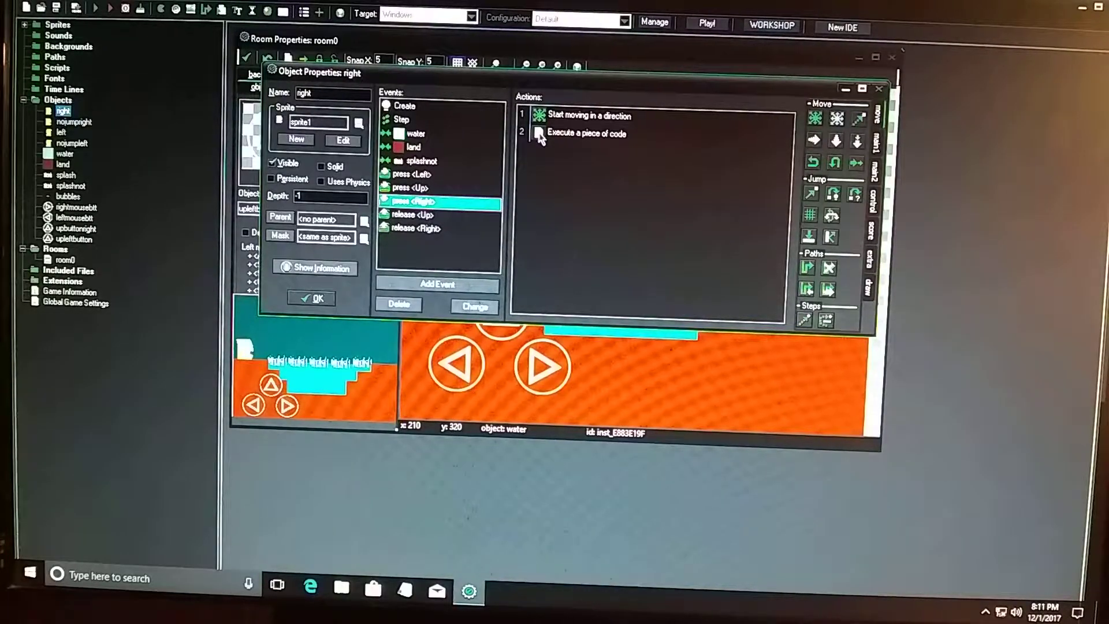
double_click(583, 134)
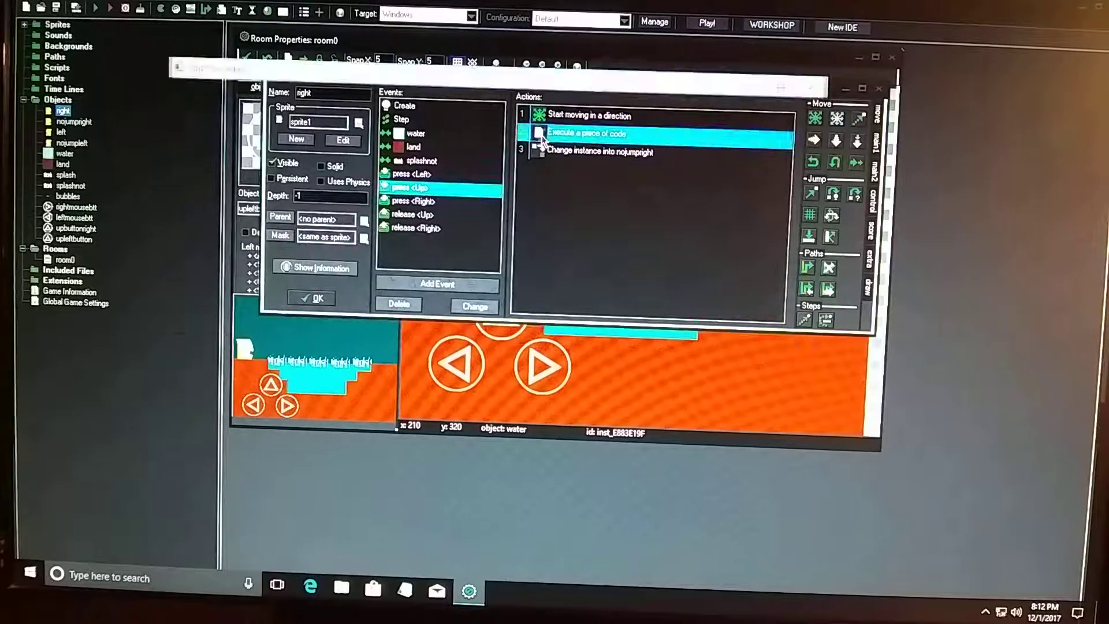
Review the code run when Up is pressed on the right object.
double_click(587, 134)
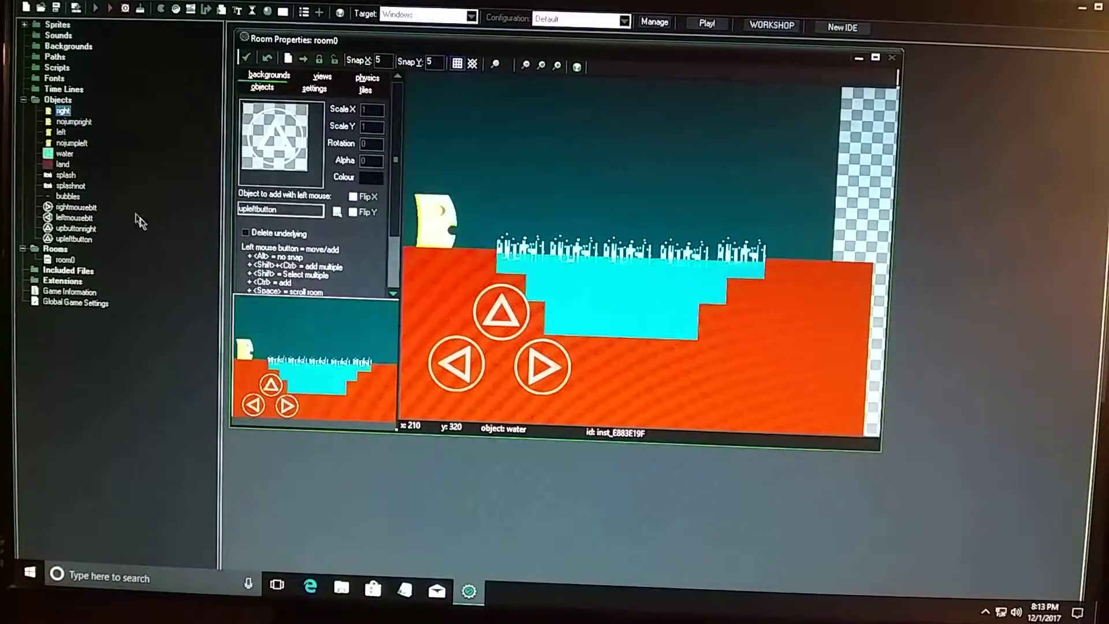
double_click(64, 132)
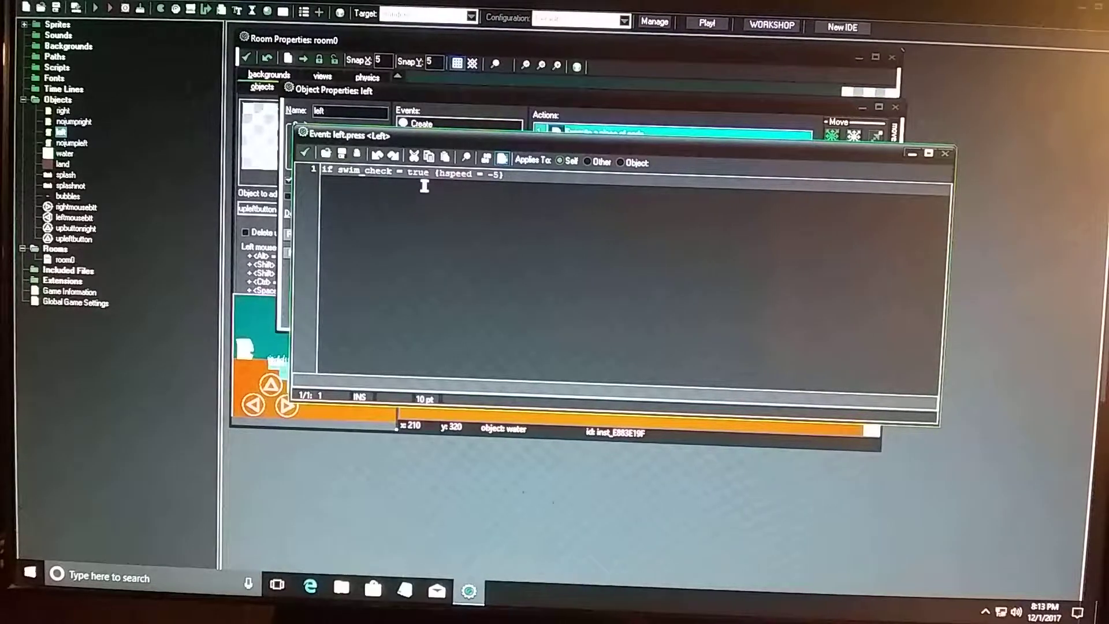
mouse_move(468, 196)
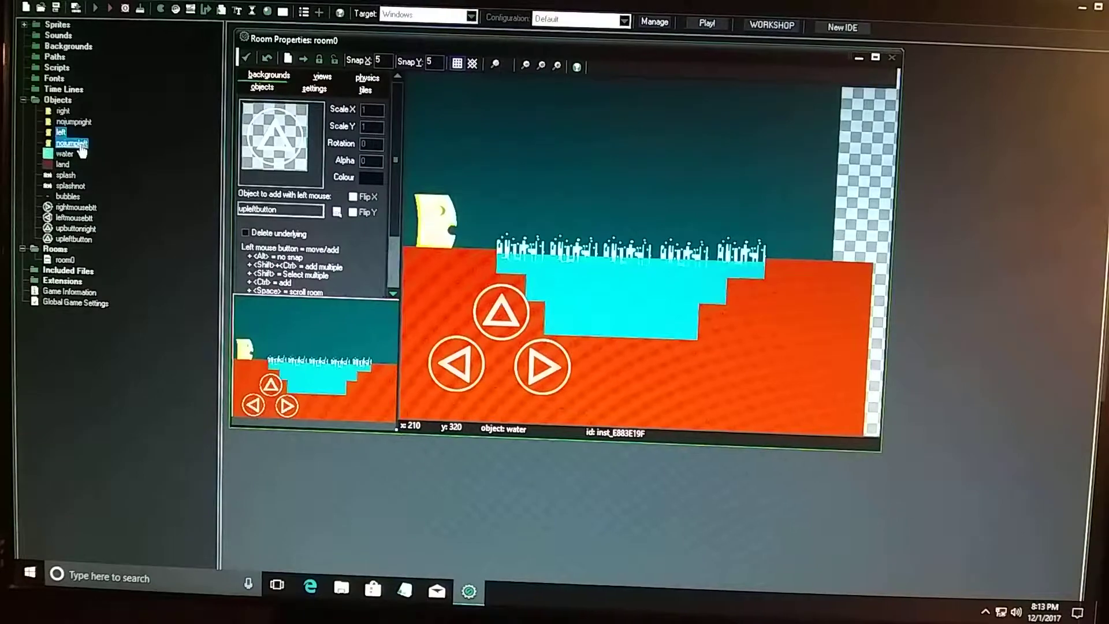
Set swim_check = false in the nojumpleft object's Create code.
double_click(71, 143)
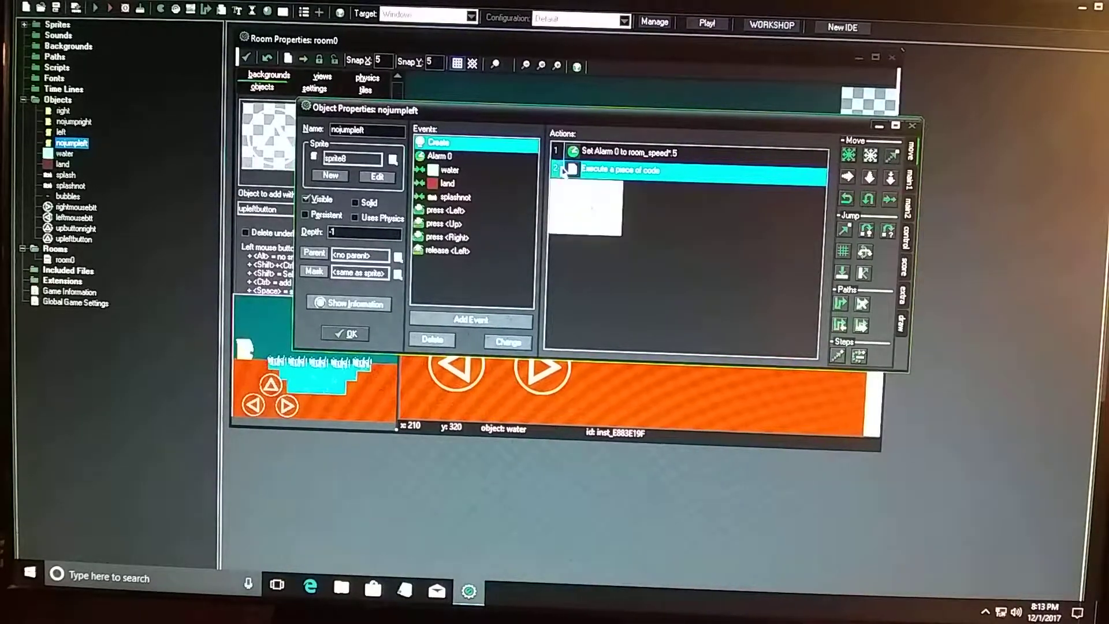
double_click(622, 171)
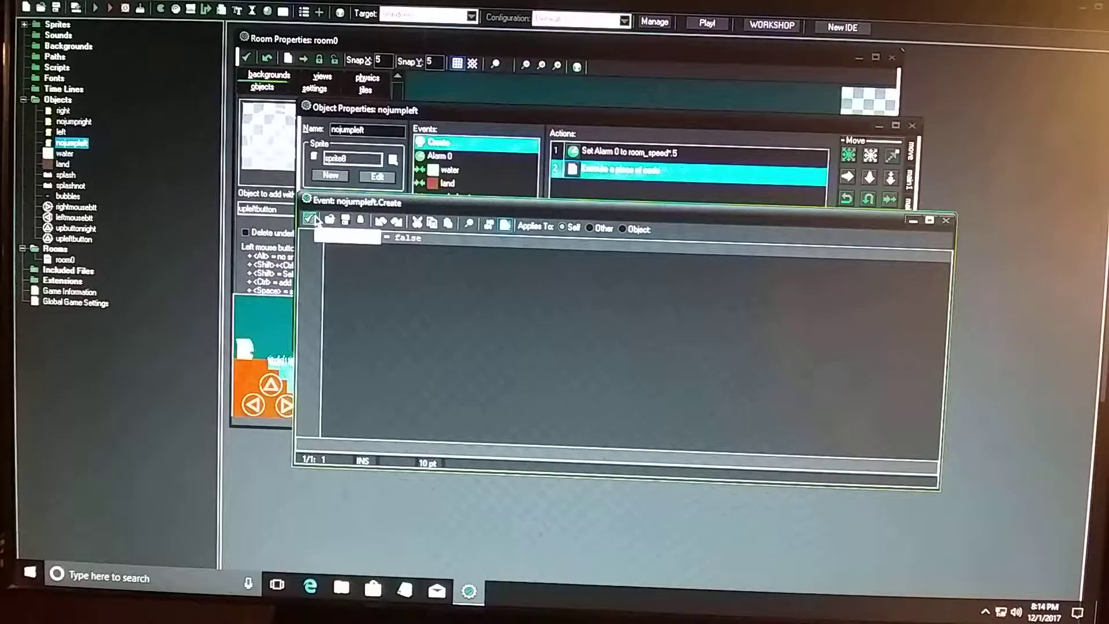
type("swim_check = false")
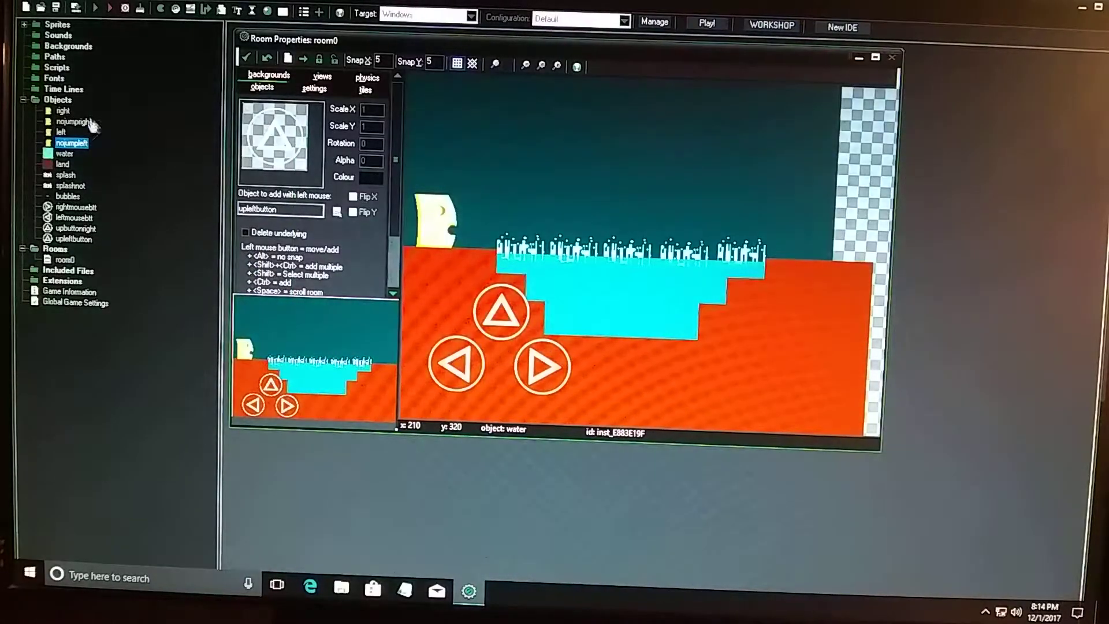
double_click(72, 123)
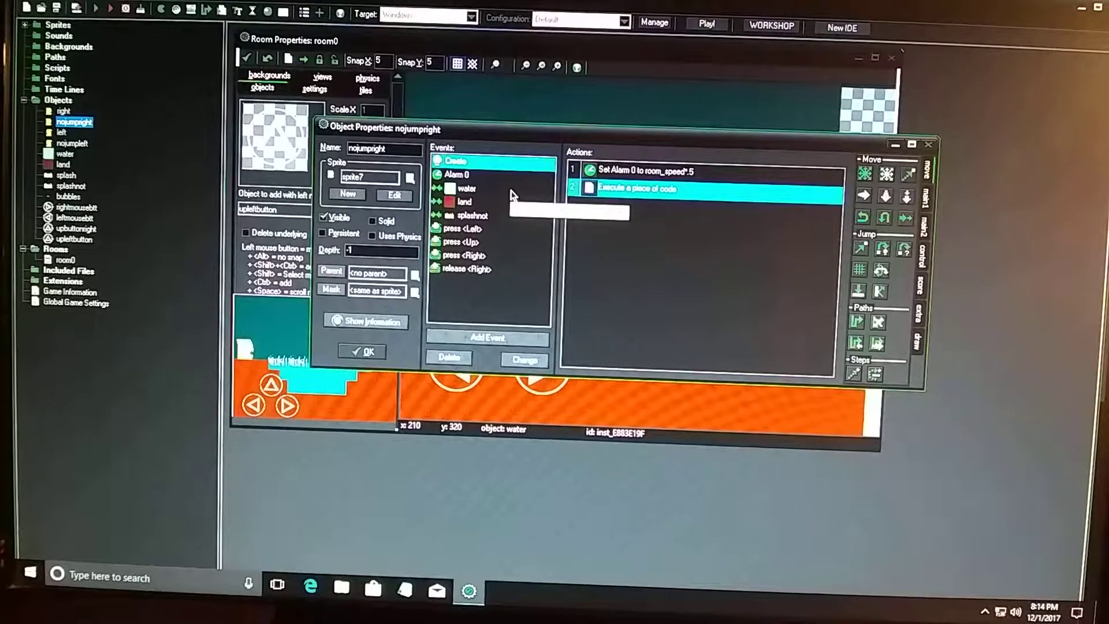
left_click(462, 176)
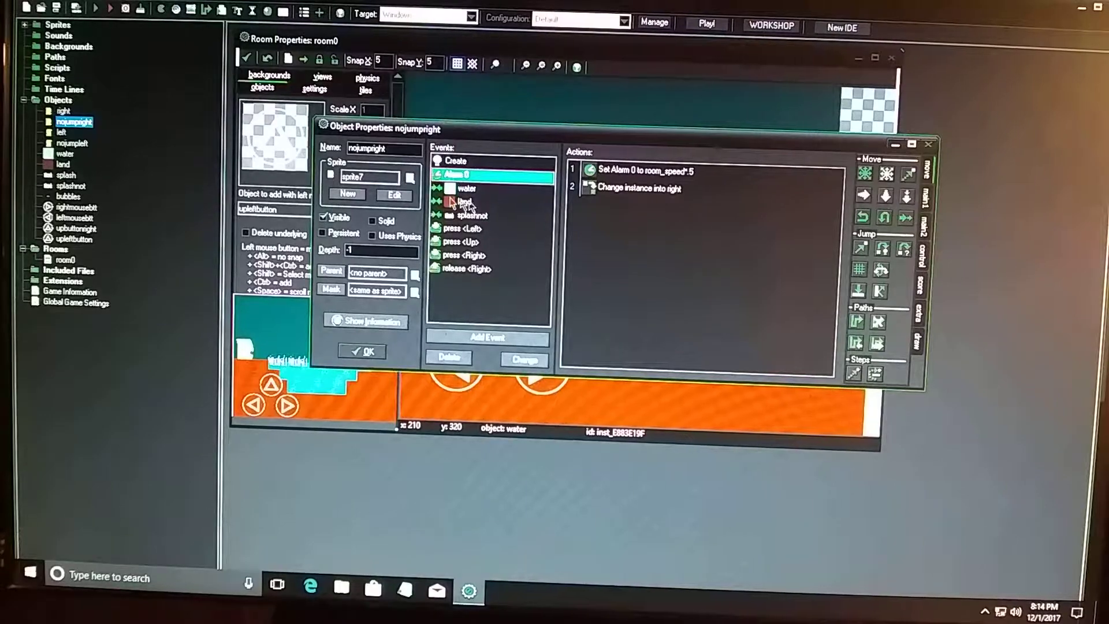
left_click(363, 352)
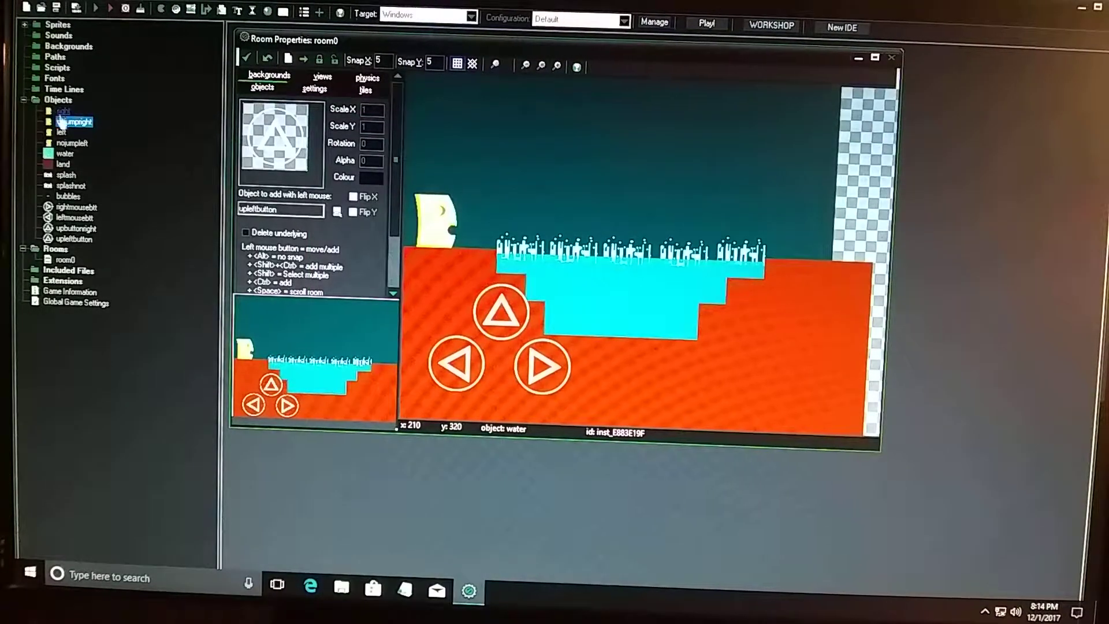
Glance at the right object and close it, then bring up the nojumpright object's properties.
double_click(54, 112)
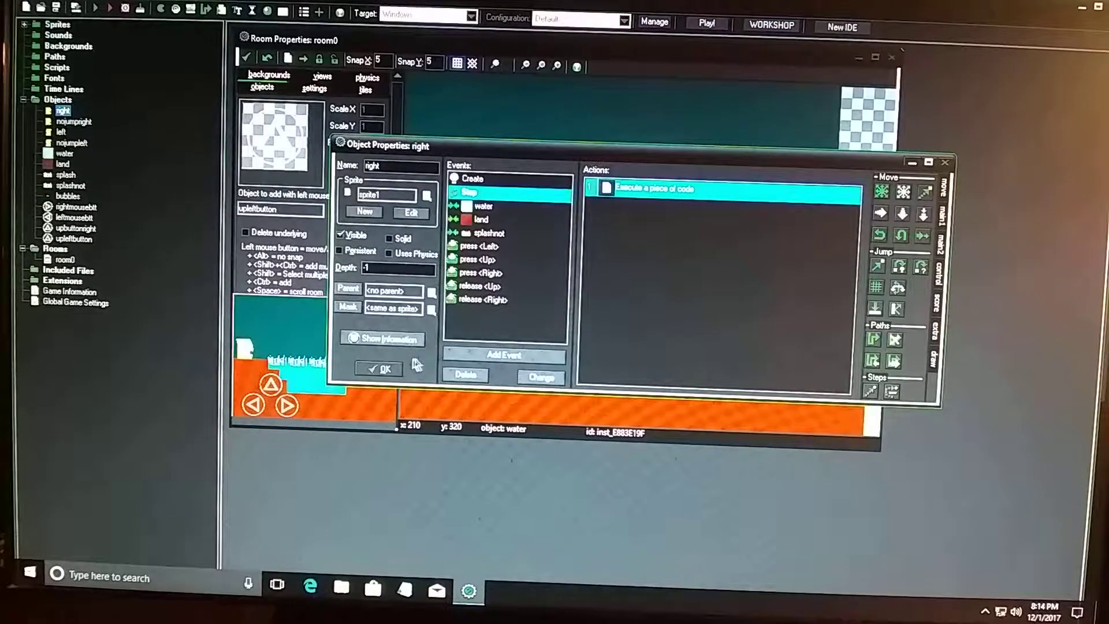
left_click(382, 369)
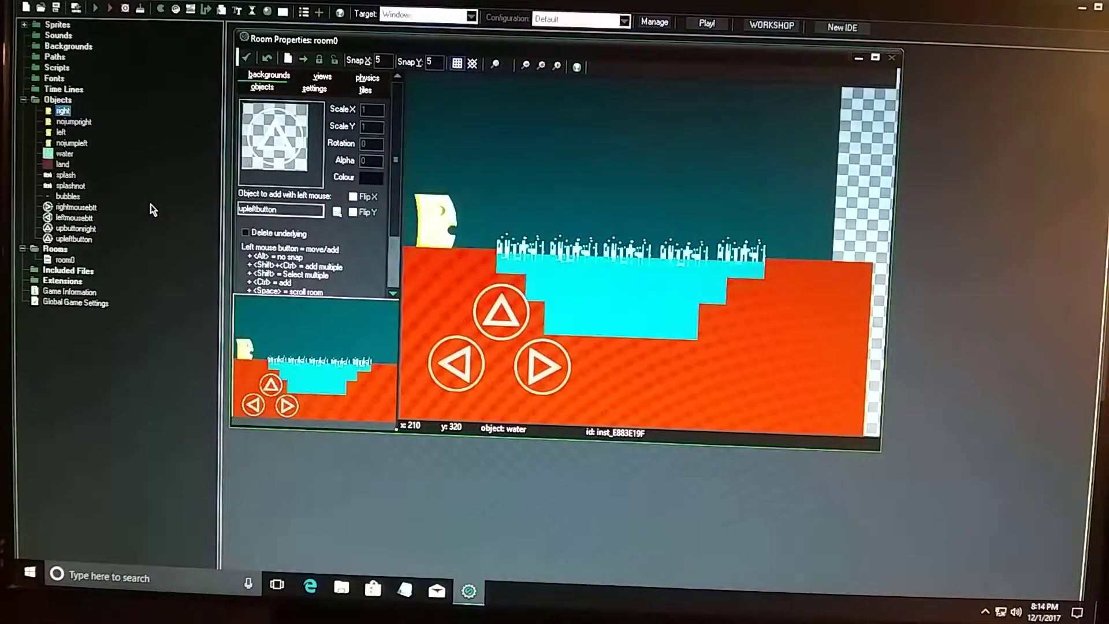
double_click(72, 122)
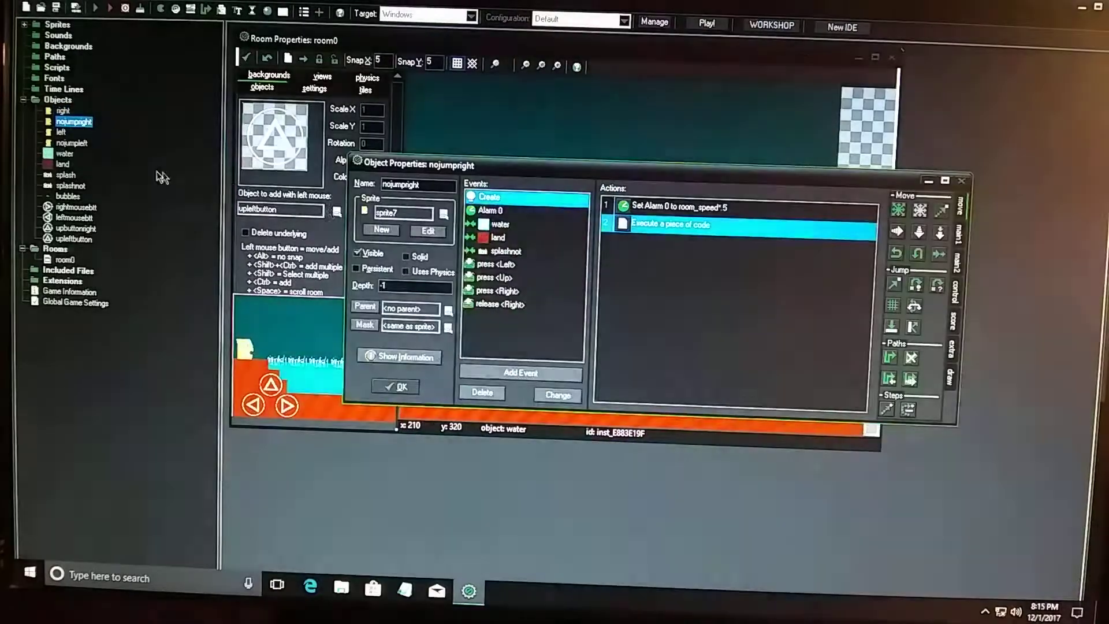